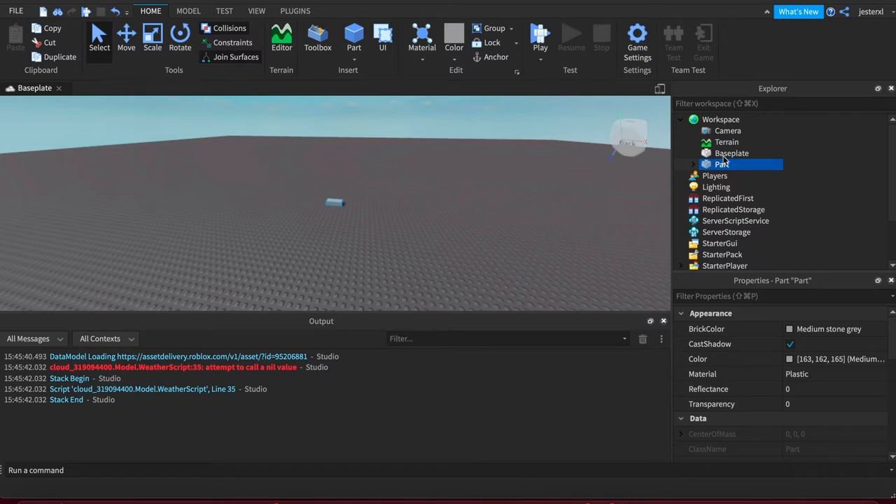
- Select Baseplate under Workspace in the Explorer to display its properties
left_click(733, 153)
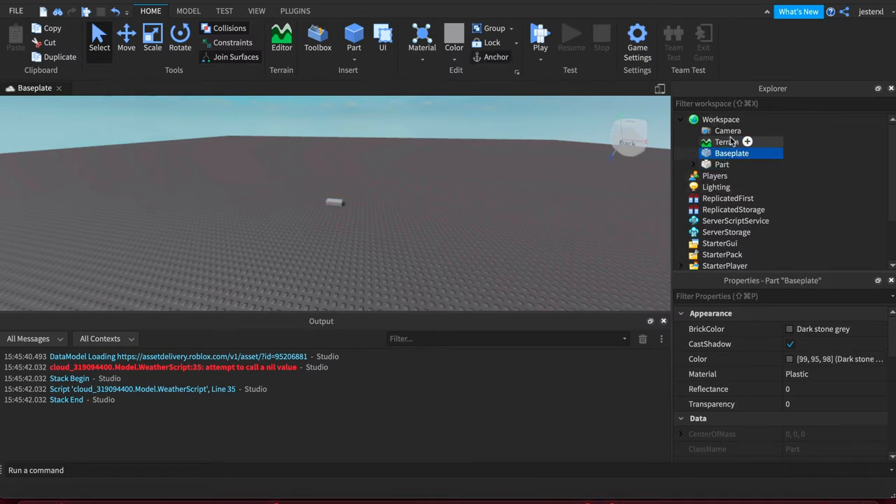
mouse_move(372, 206)
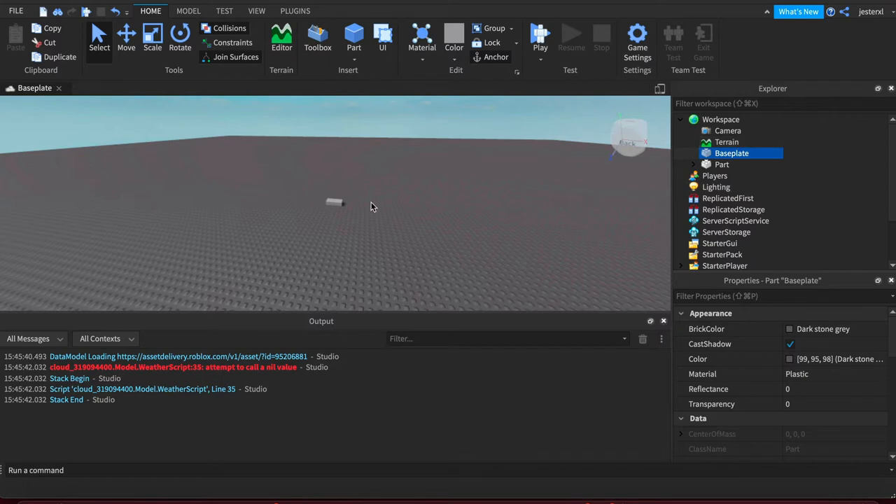
mouse_move(372, 196)
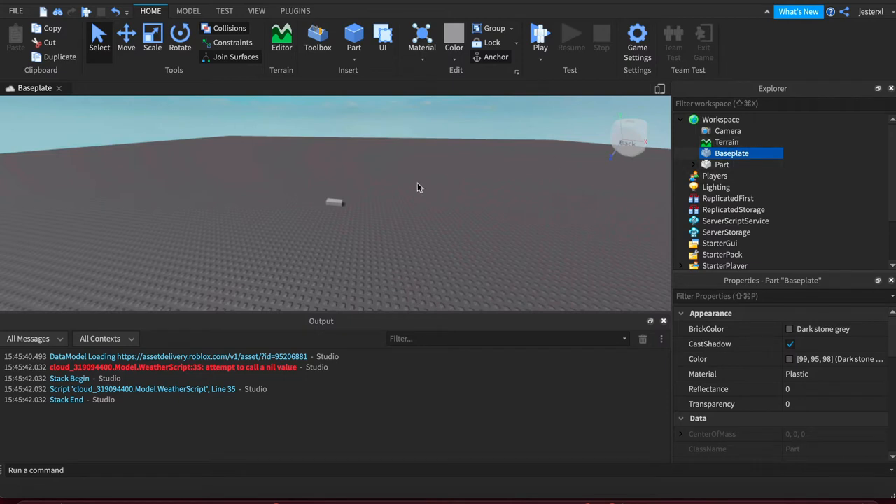
mouse_move(433, 205)
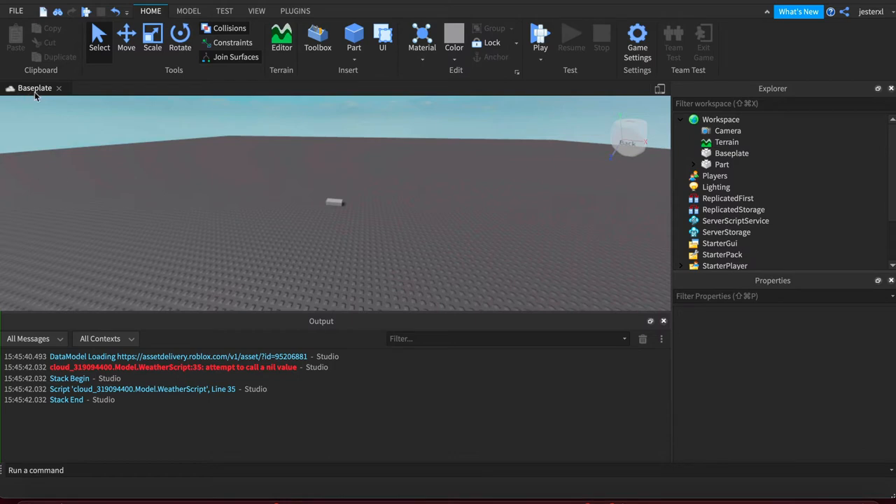
mouse_move(401, 236)
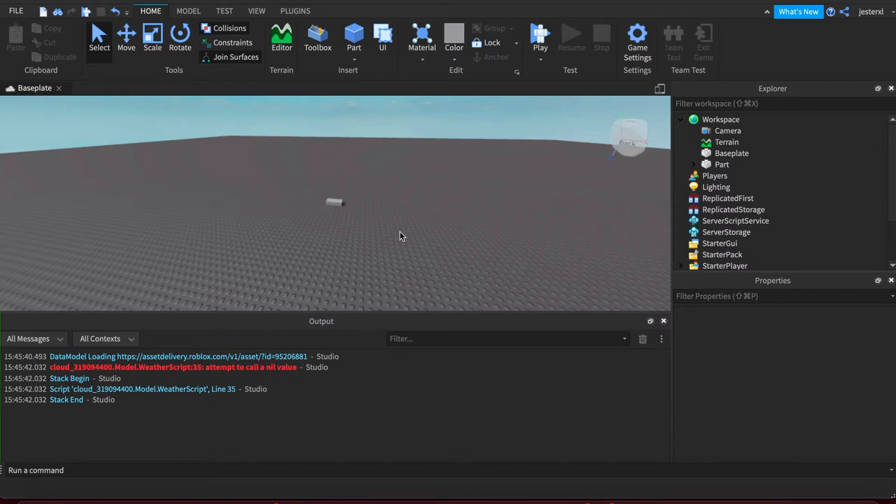
mouse_move(402, 211)
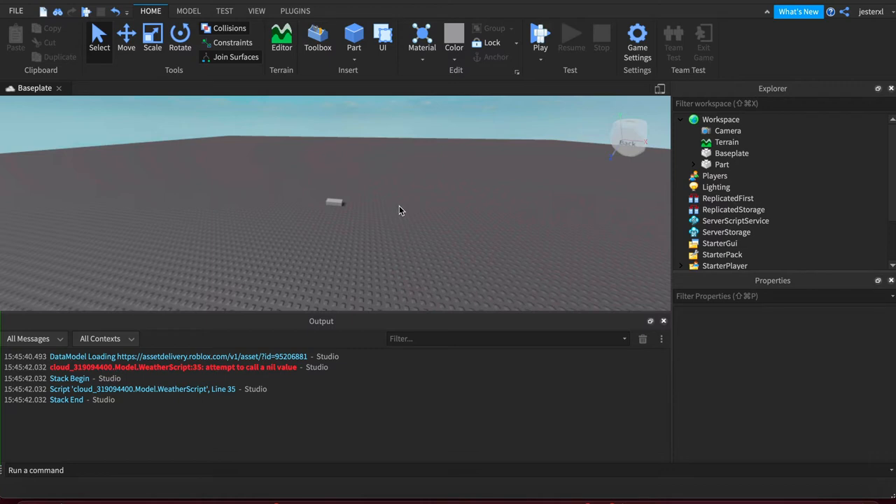
- Move the camera back with the S key to reposition the view
key("s")
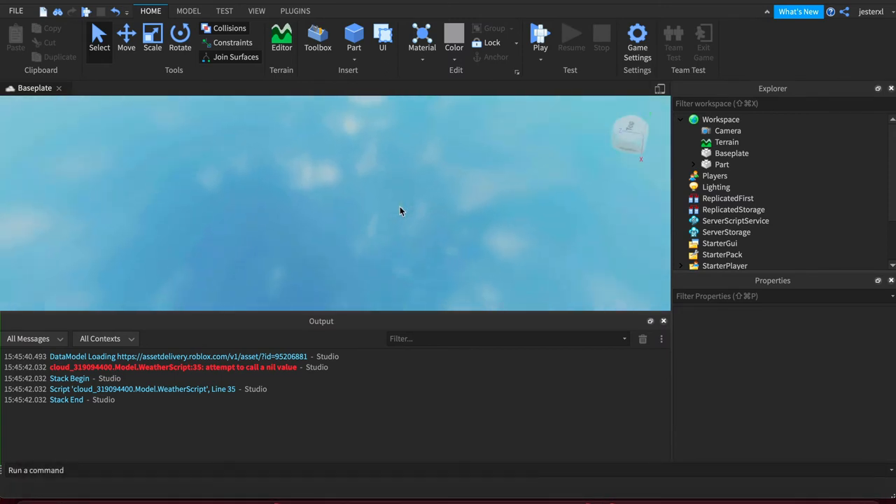
mouse_move(732, 153)
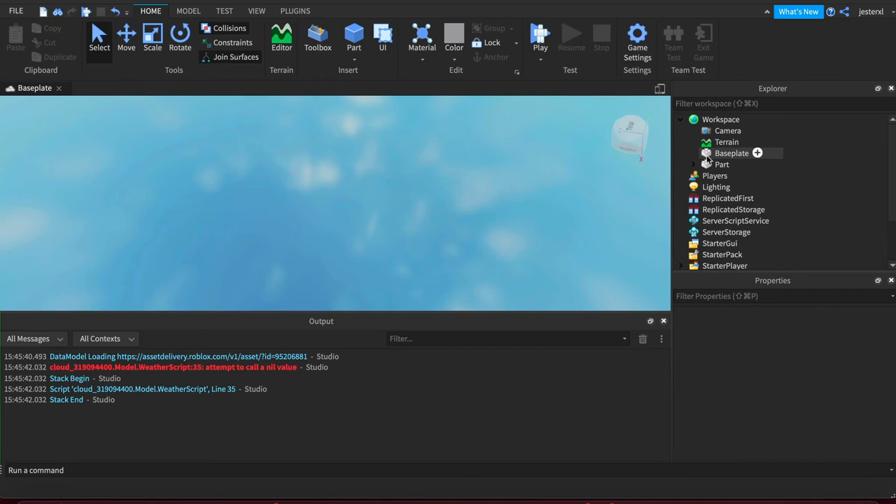
- Switch the Explorer selection between Baseplate and Part to view each one's properties
left_click(731, 153)
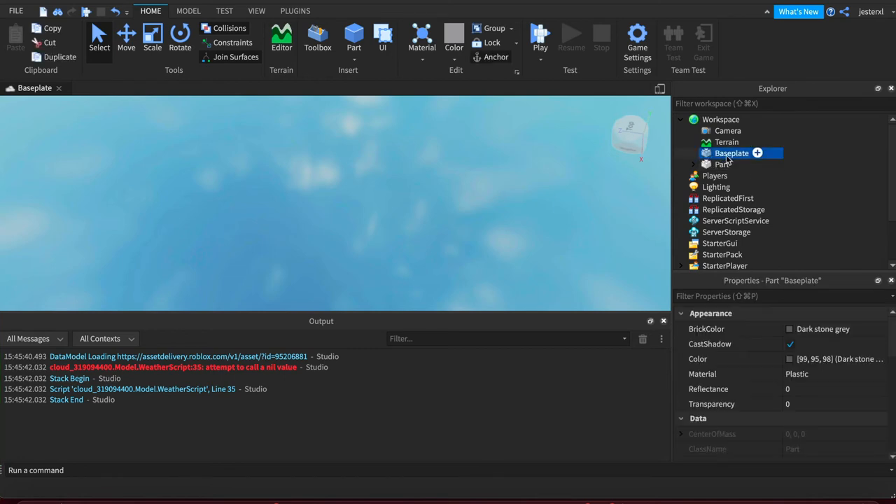
left_click(722, 164)
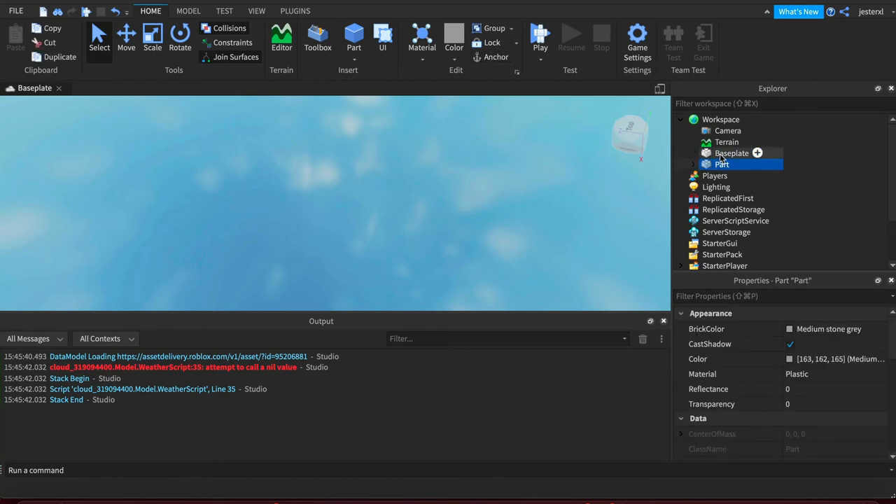
left_click(732, 153)
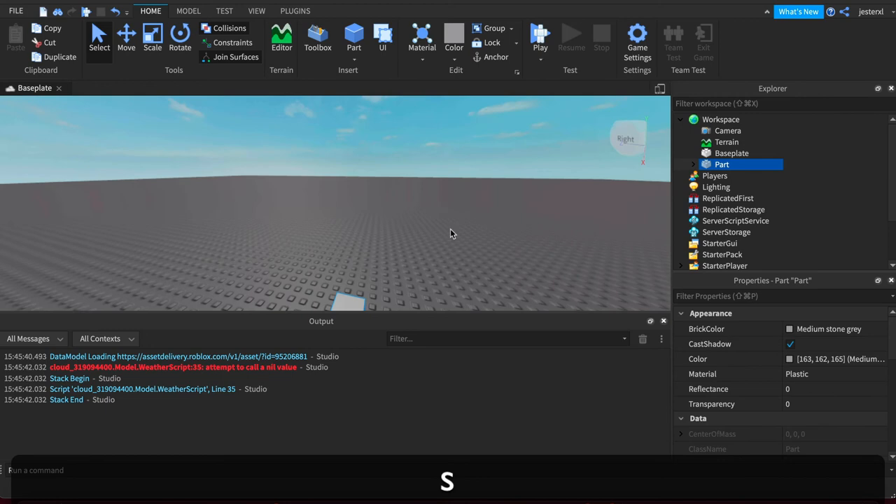
- Move the camera forward with W until the grey Part sits mid-view
key("w")
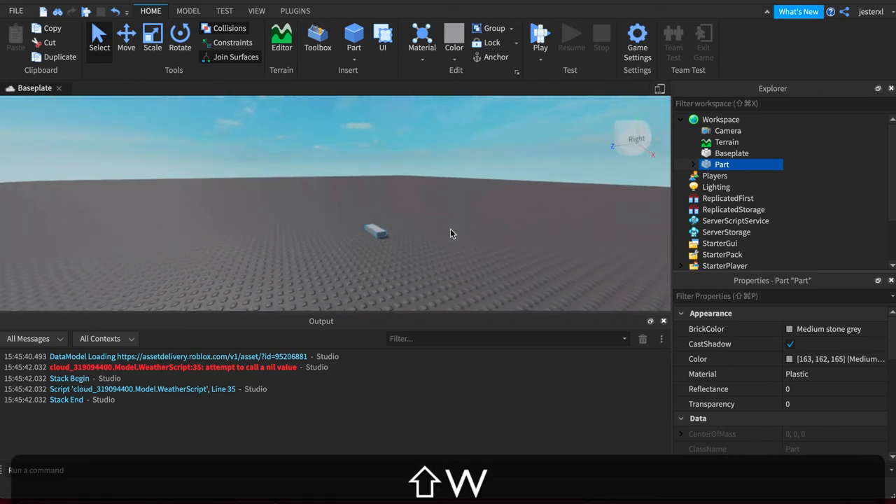